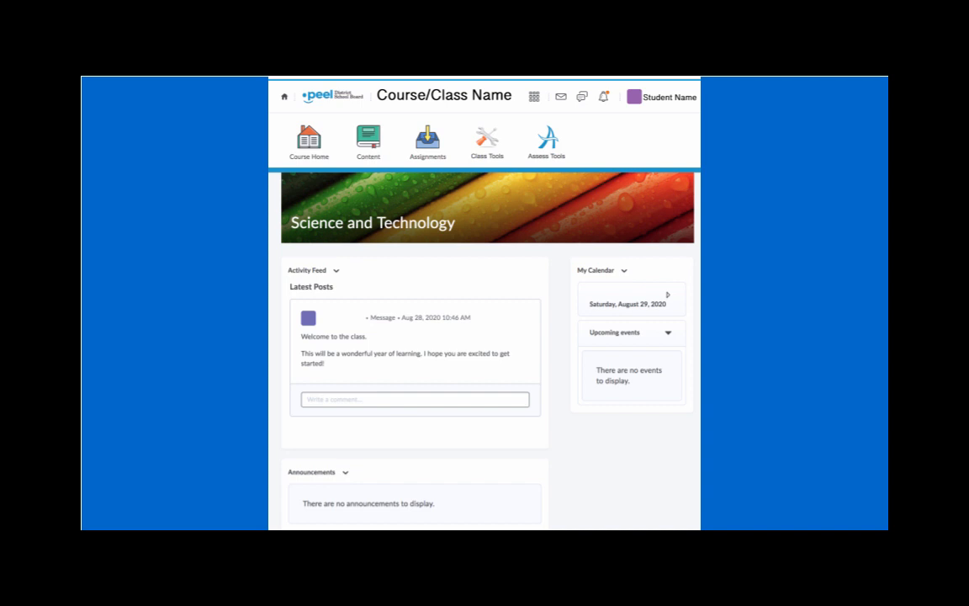
Go to the course's Content area from the Science and Technology course home
{"action": "left_click", "coordinate": [367, 141]}
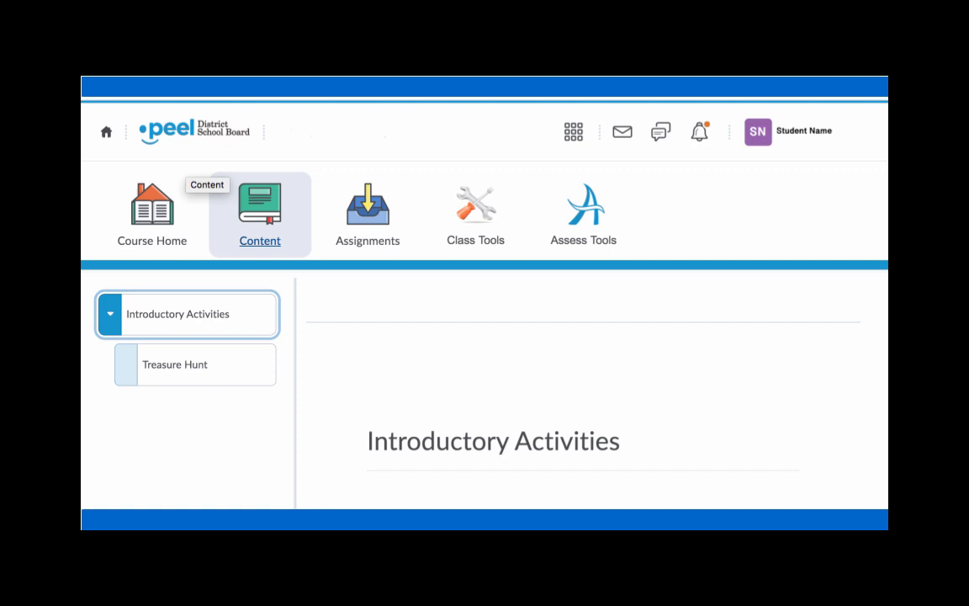
Go to the Assignments page listing 'Fill in the Google Doc' as Not Submitted with unread feedback
{"action": "left_click", "coordinate": [367, 210]}
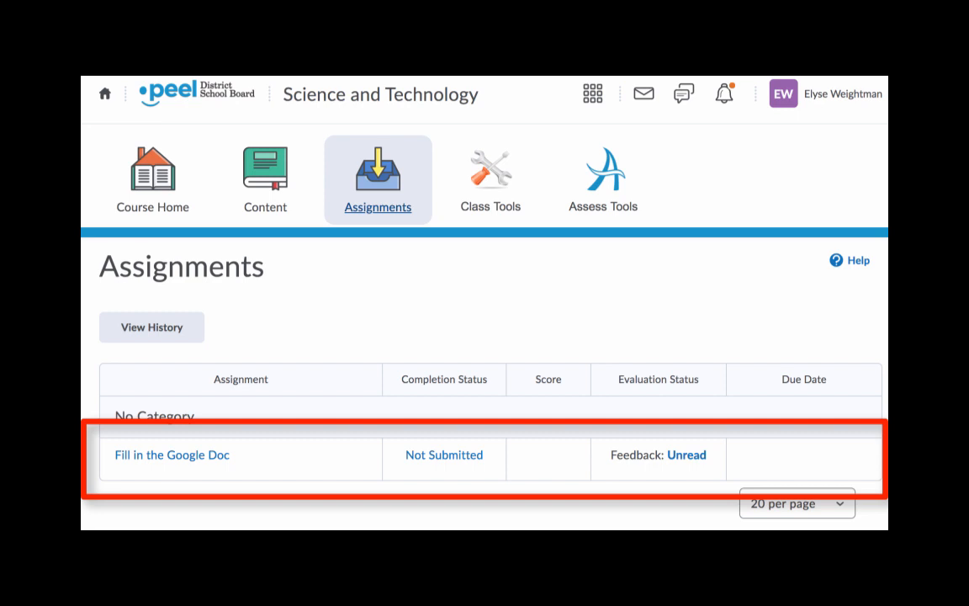